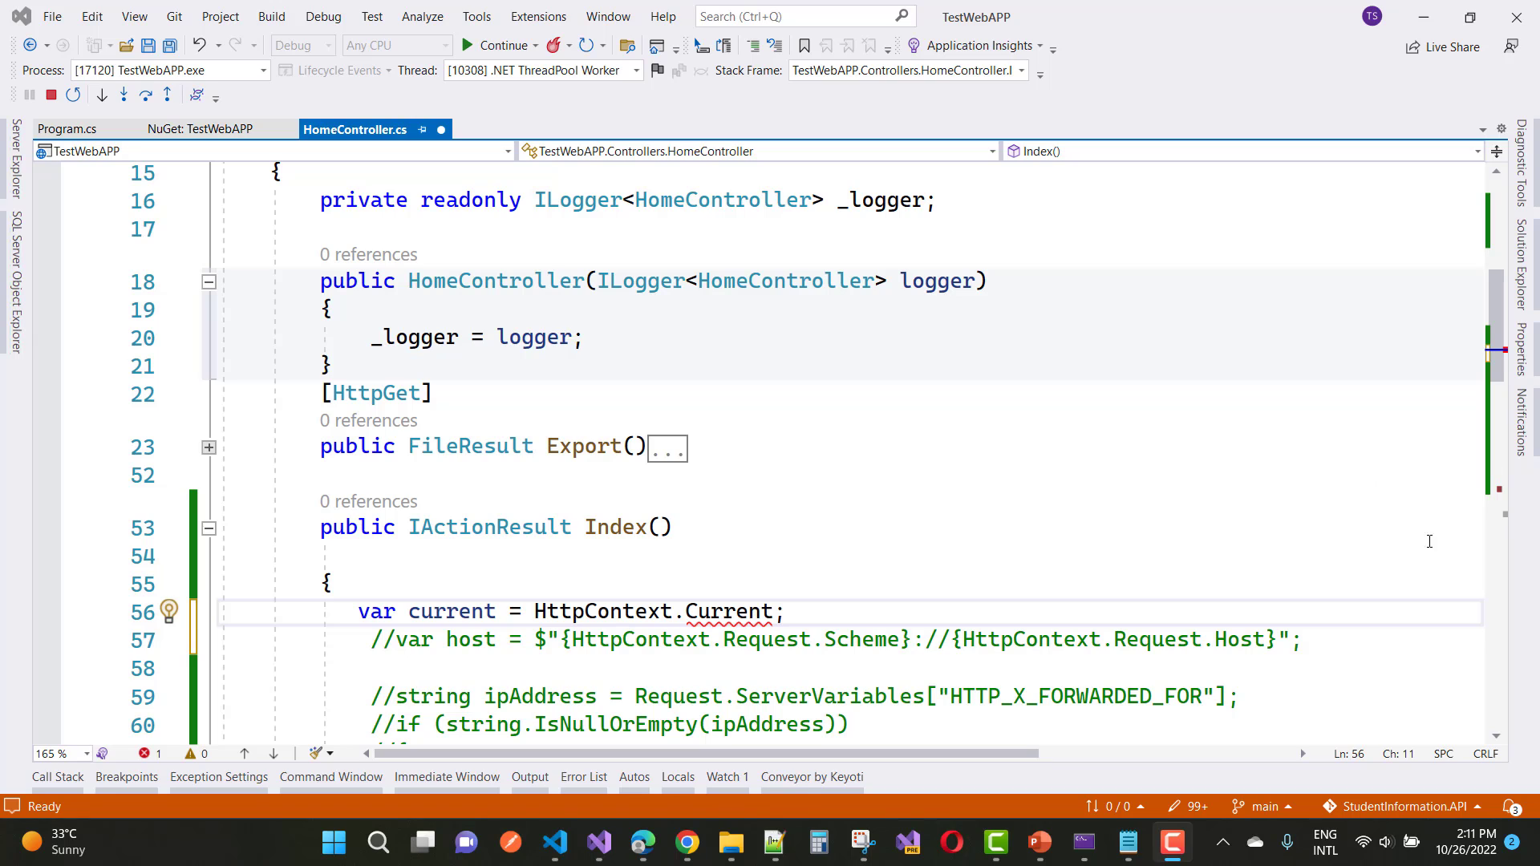
mouse_move(727, 618)
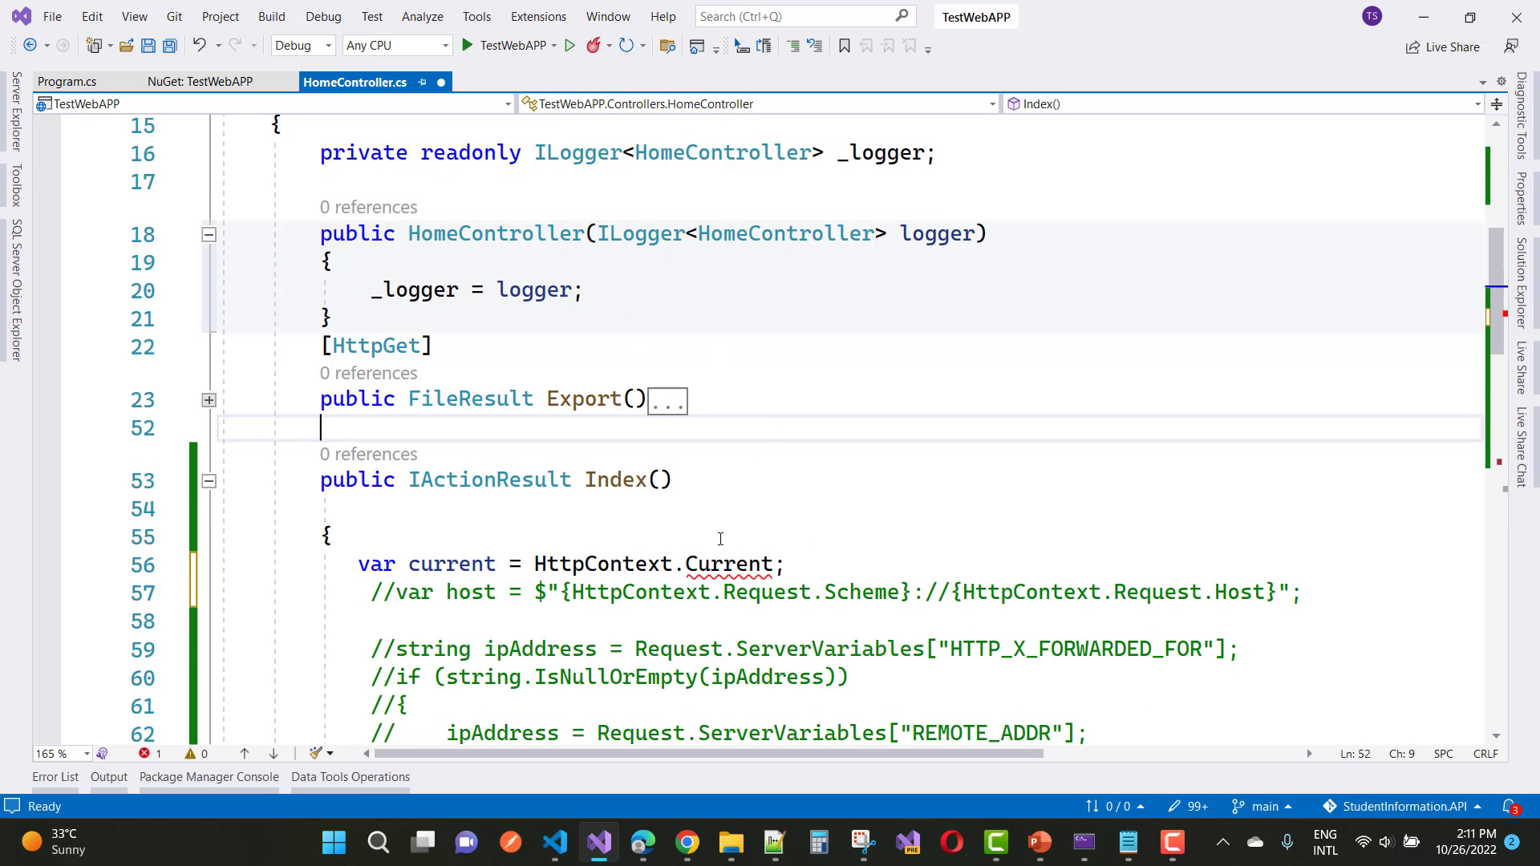
mouse_move(727, 564)
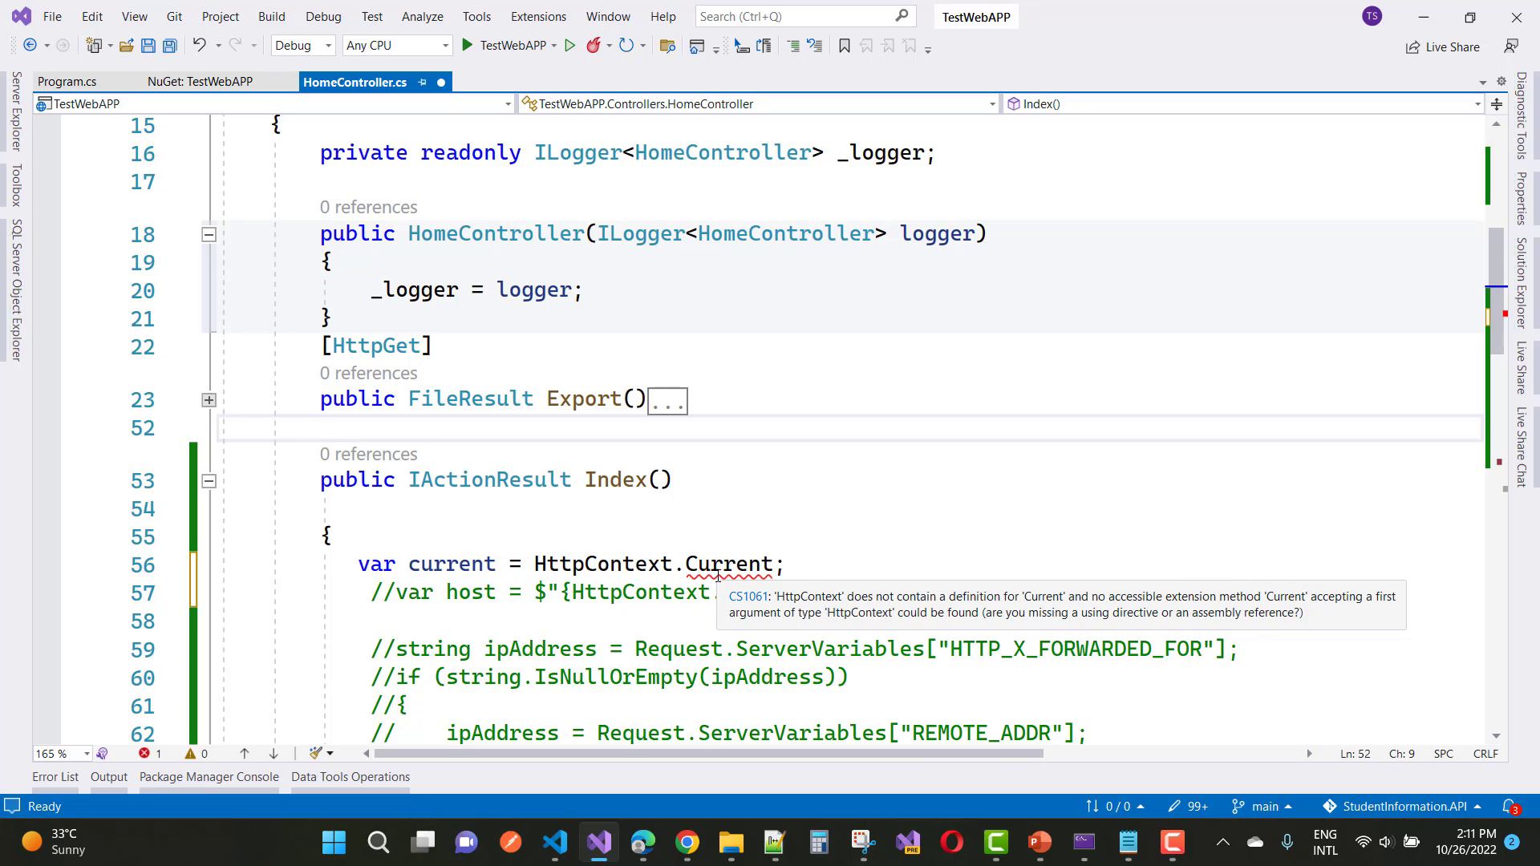
left_click(320, 428)
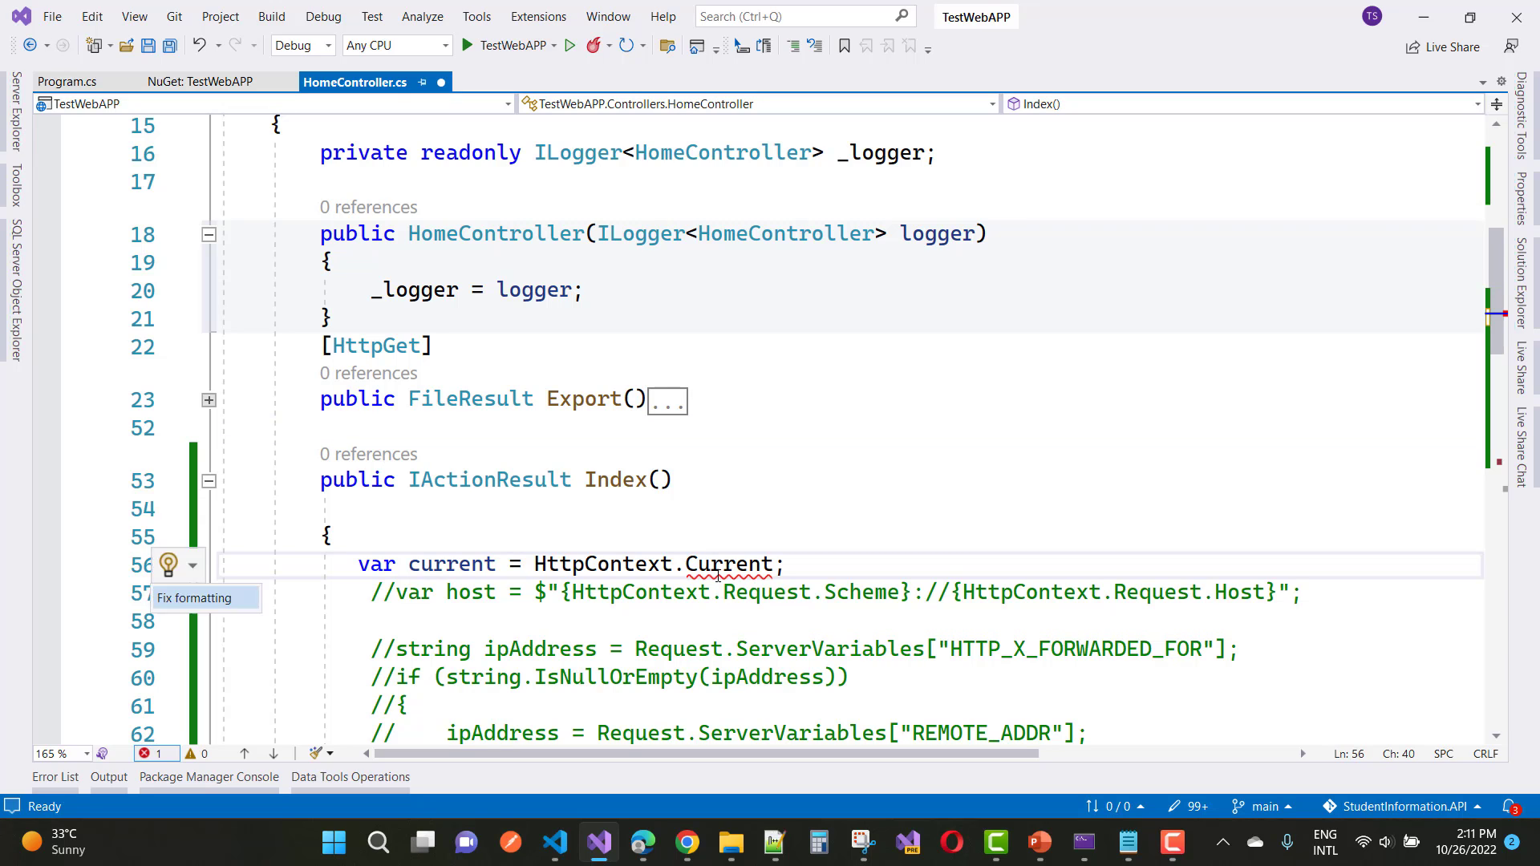
left_click(193, 598)
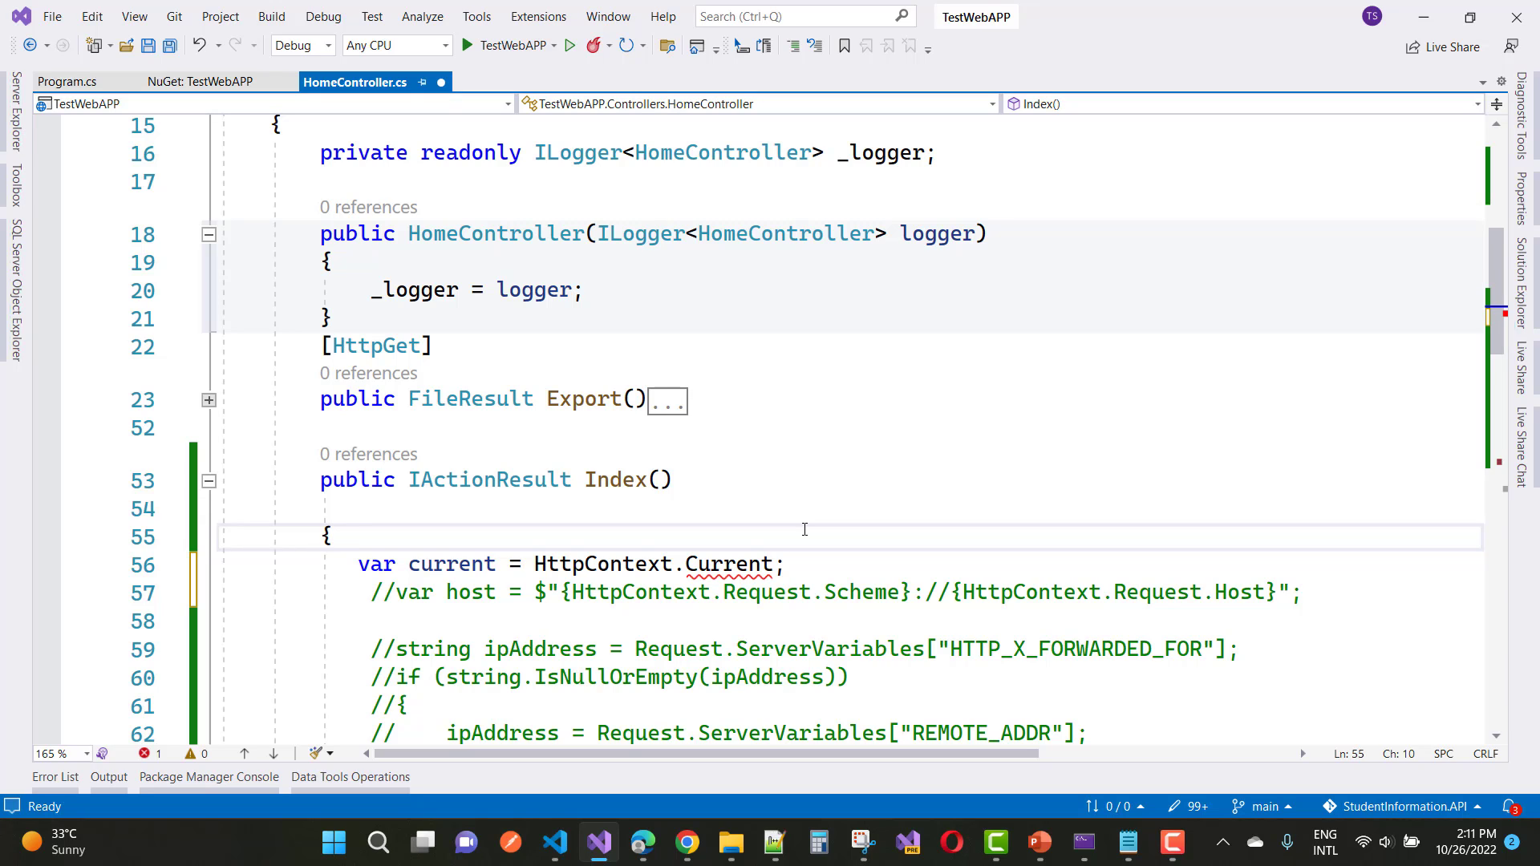
left_click(332, 537)
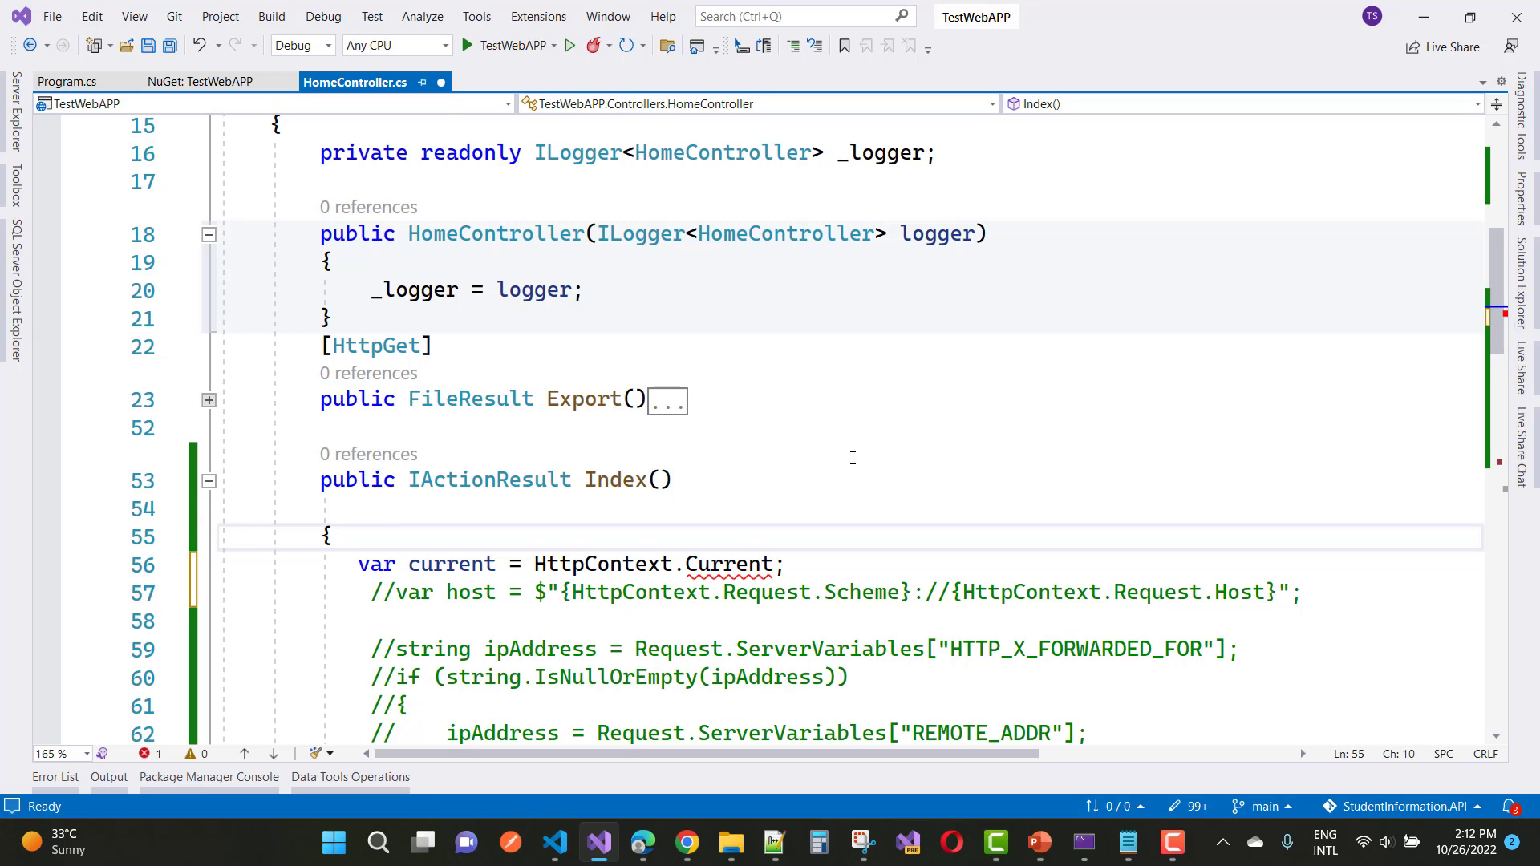
left_click(334, 536)
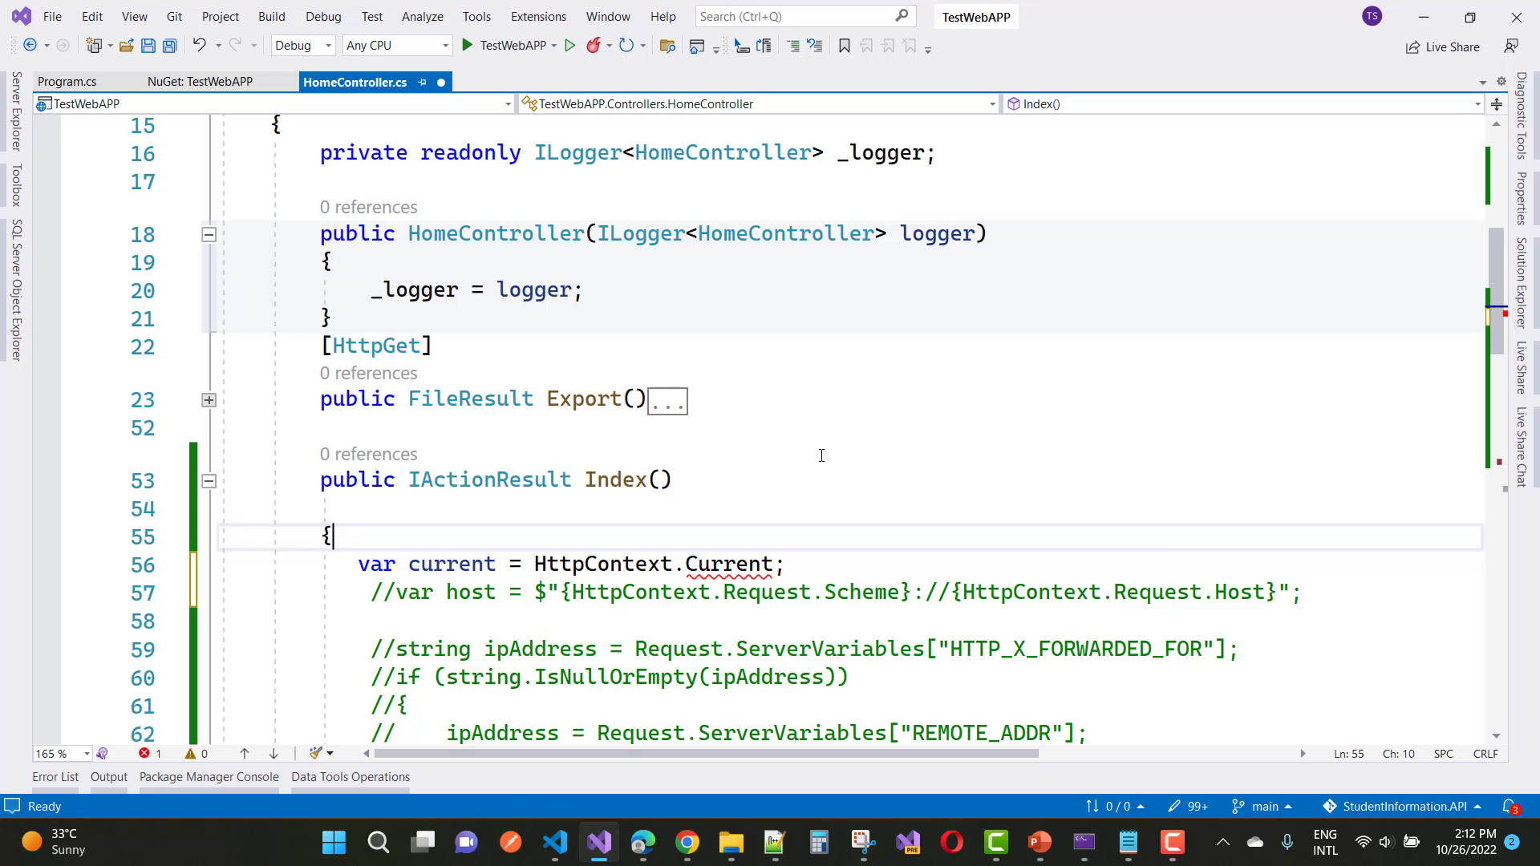
mouse_move(840, 469)
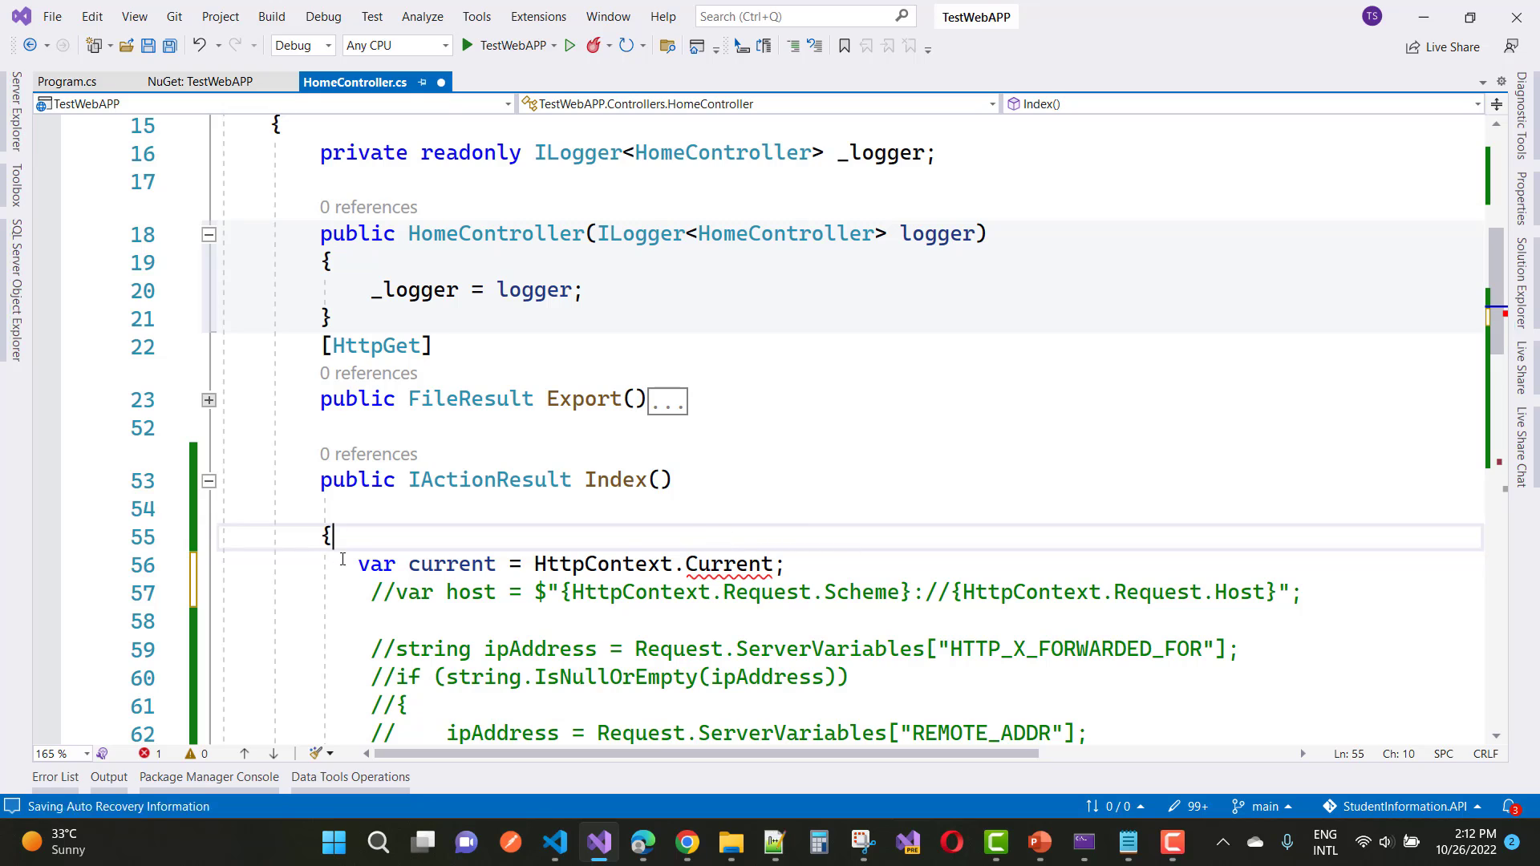
- Comment out the HttpContext.Current line with // so Index reports no issues
type("//")
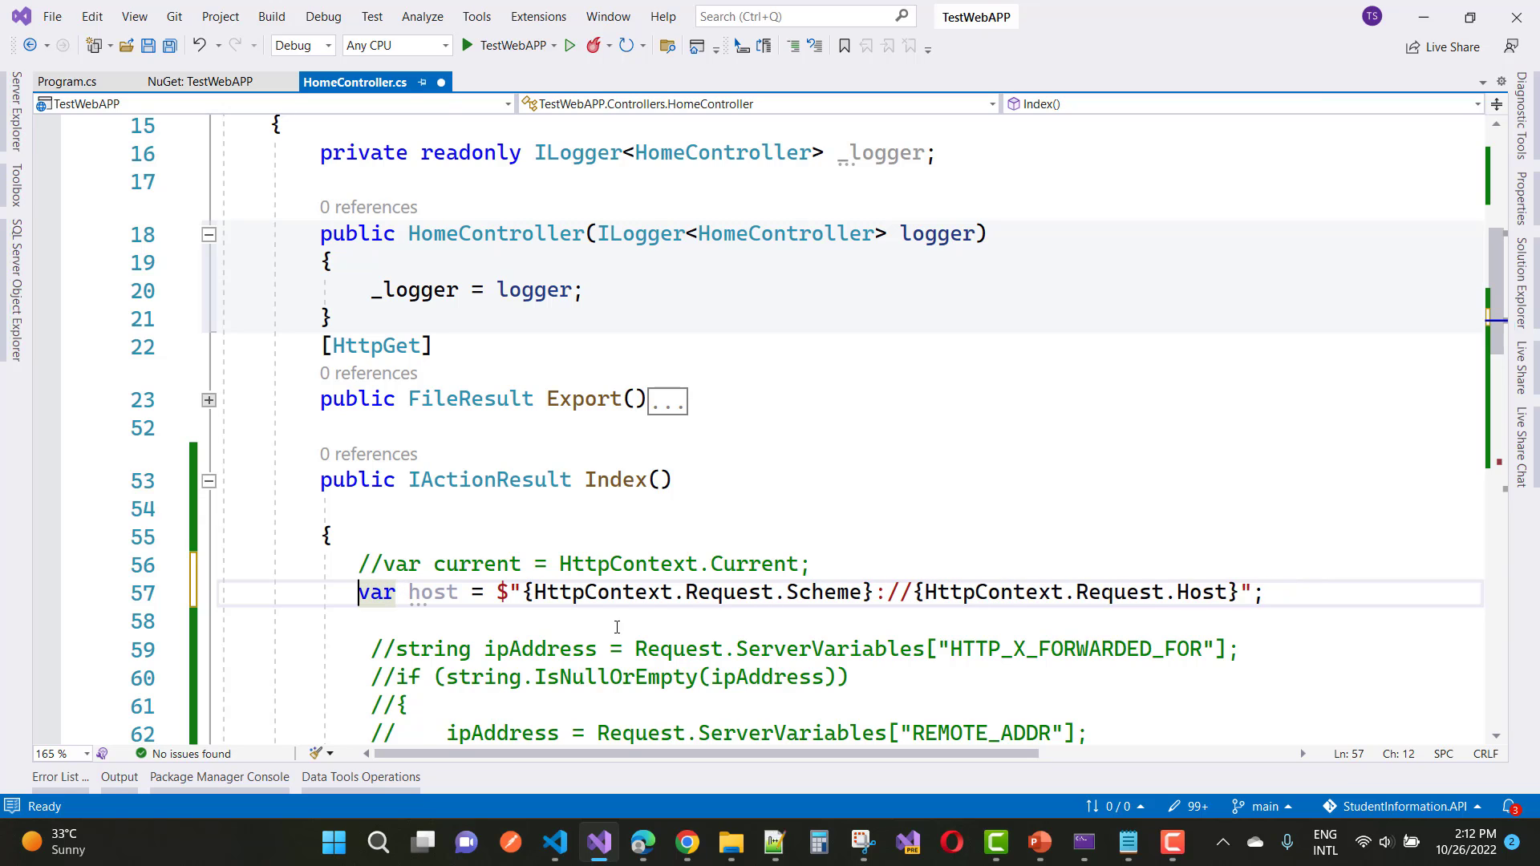
mouse_move(840, 592)
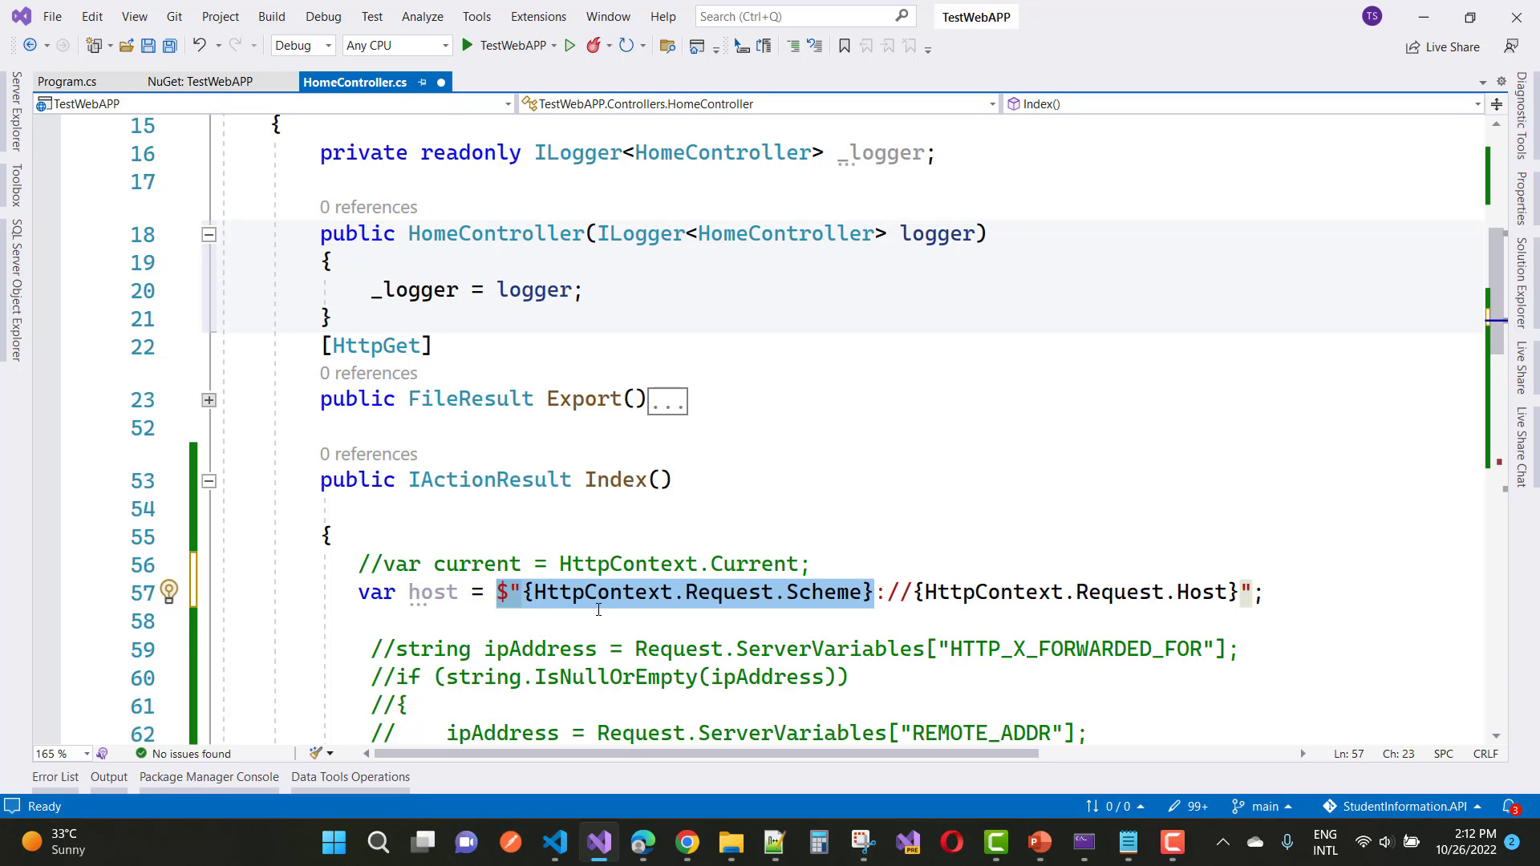
mouse_move(614, 592)
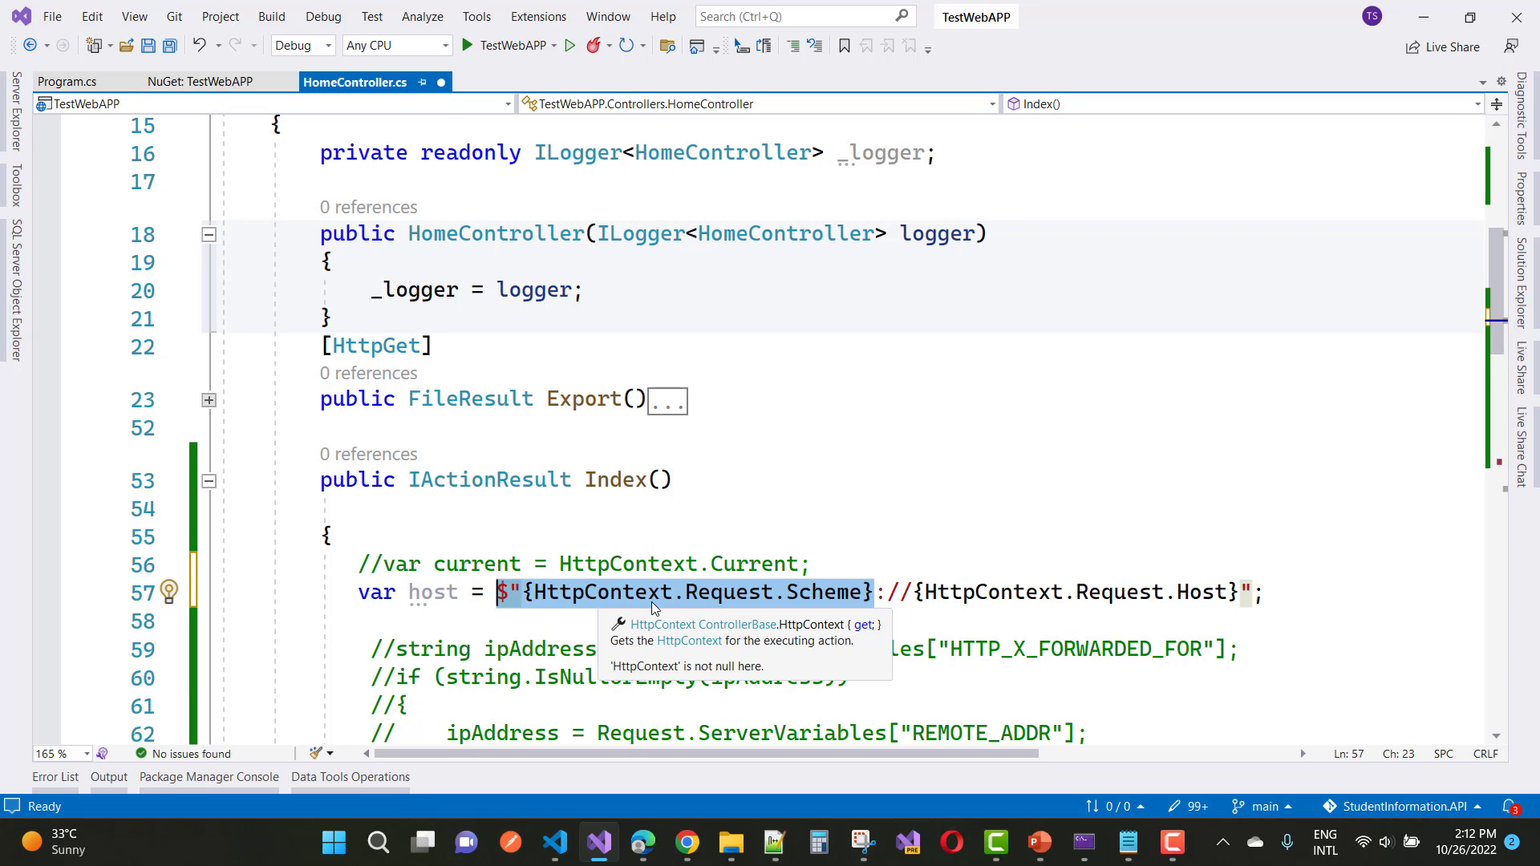
mouse_move(830, 613)
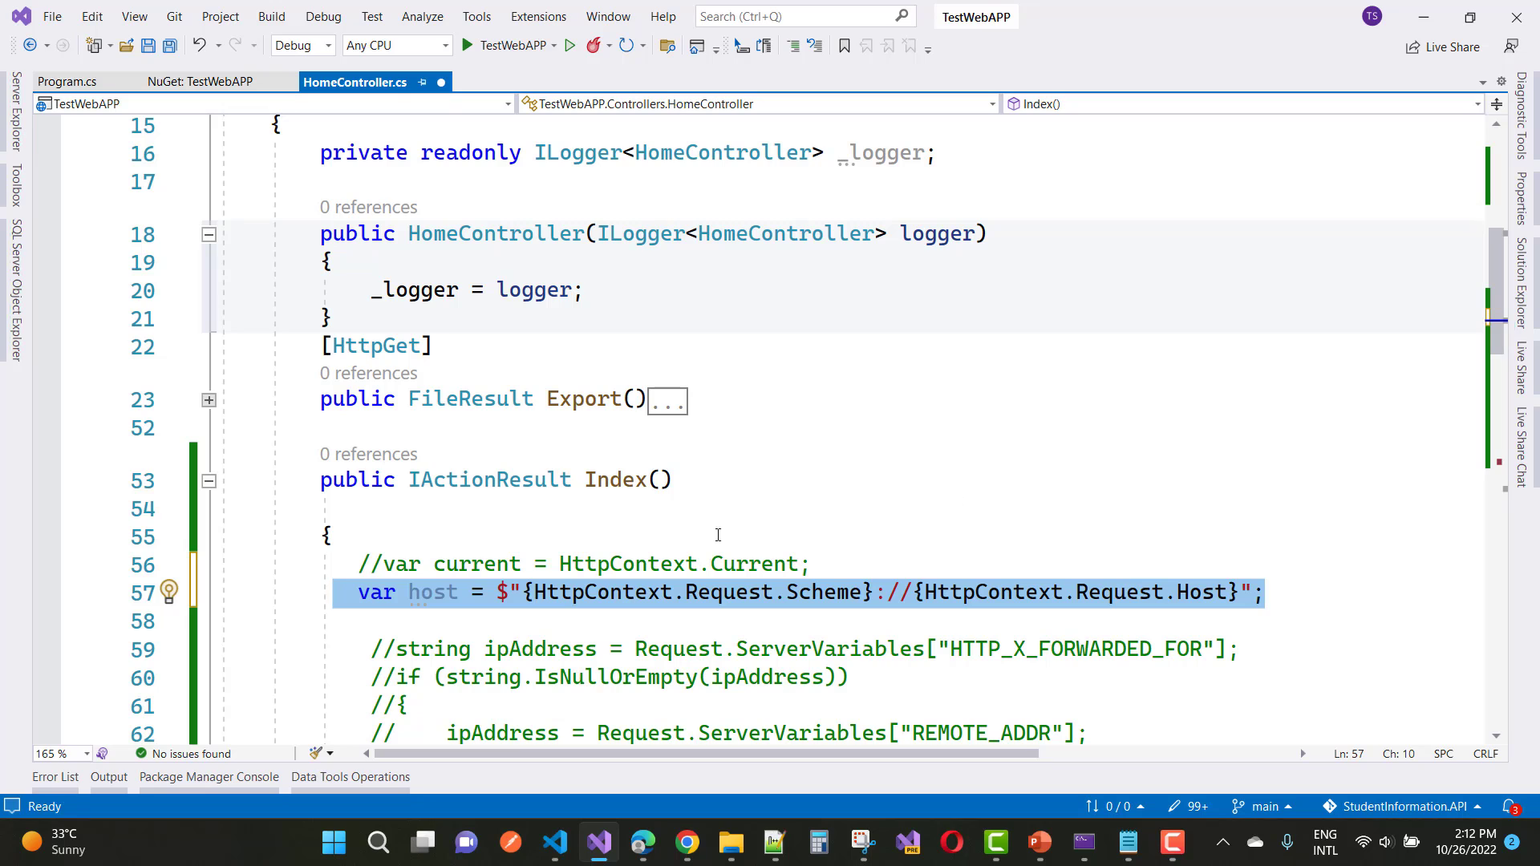
mouse_move(817, 495)
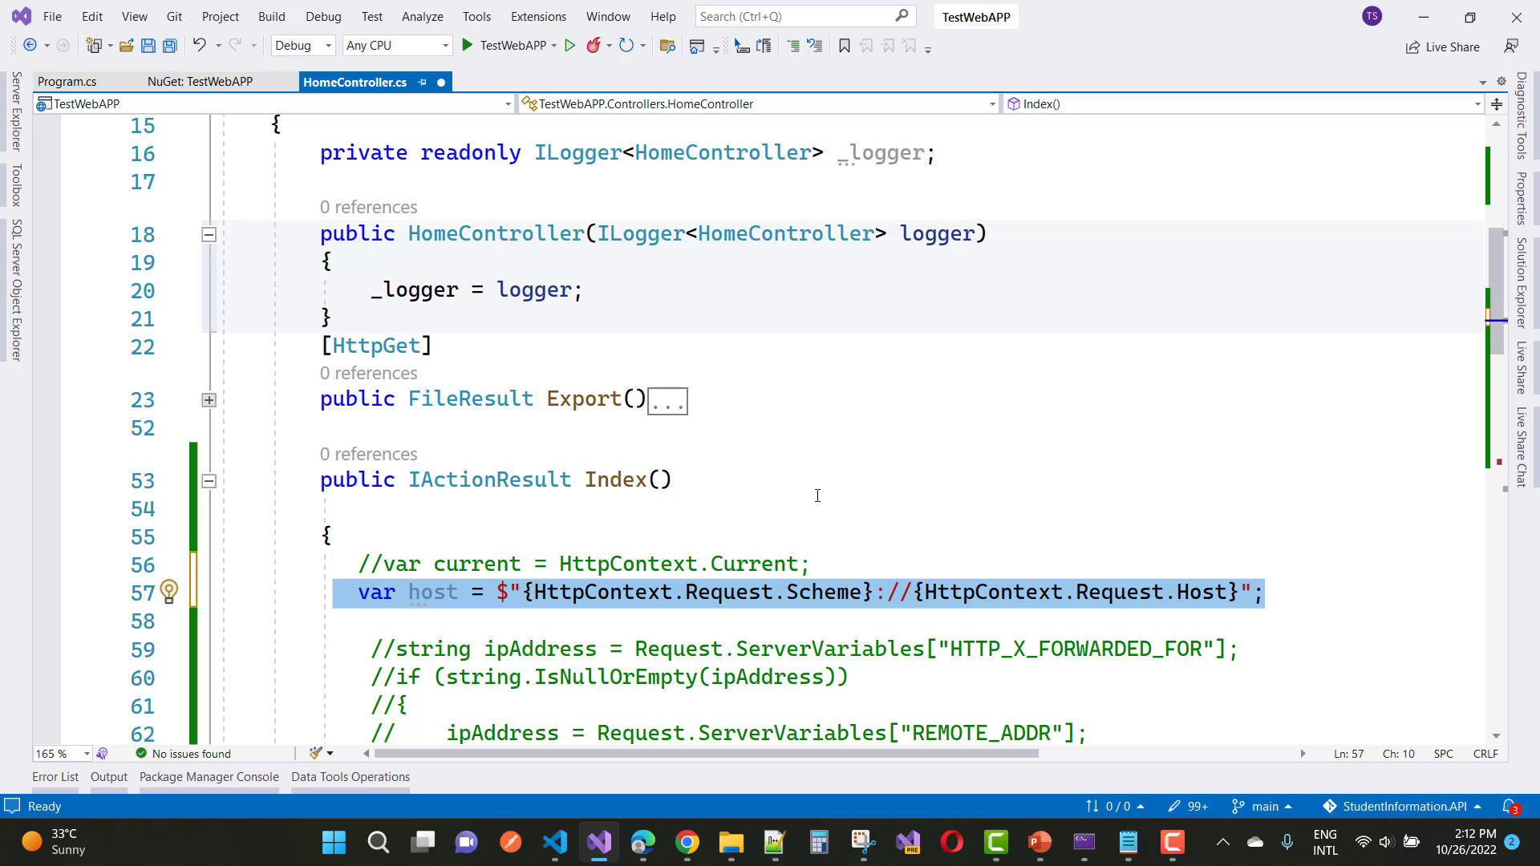
double_click(753, 564)
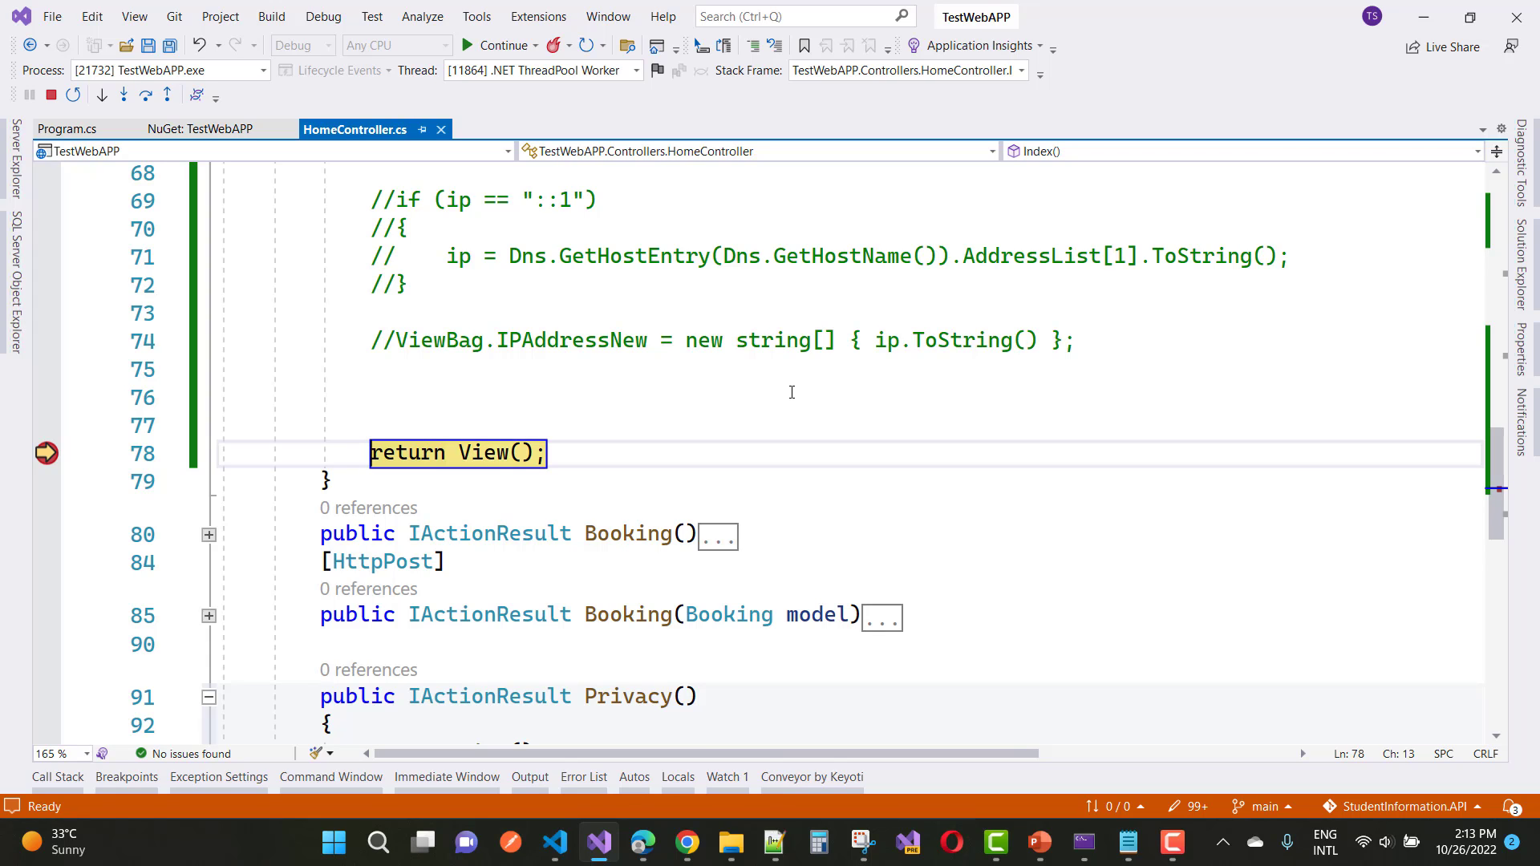
mouse_move(846, 486)
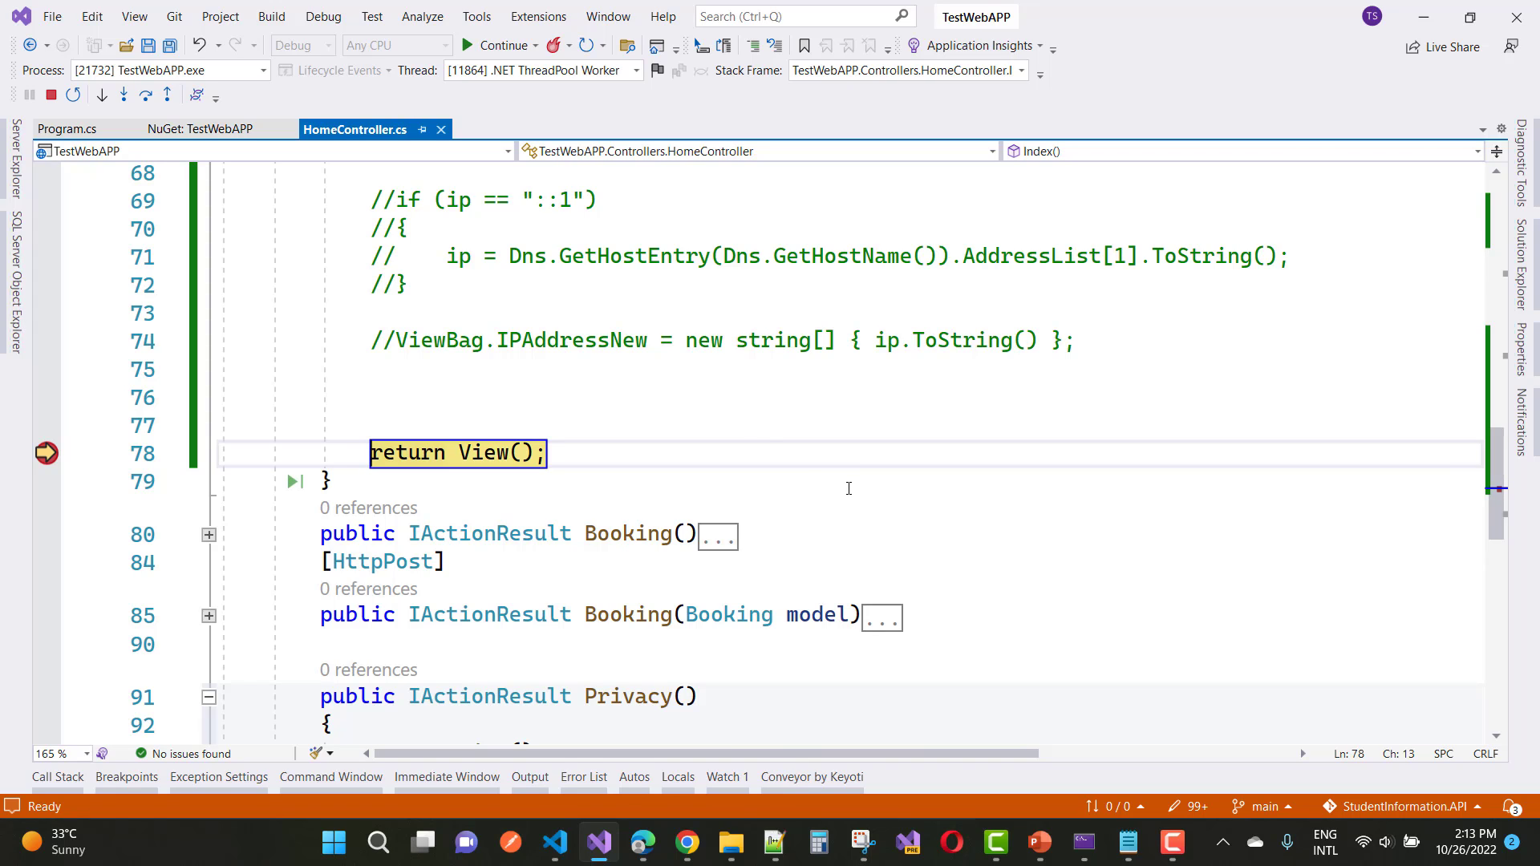
mouse_move(822, 516)
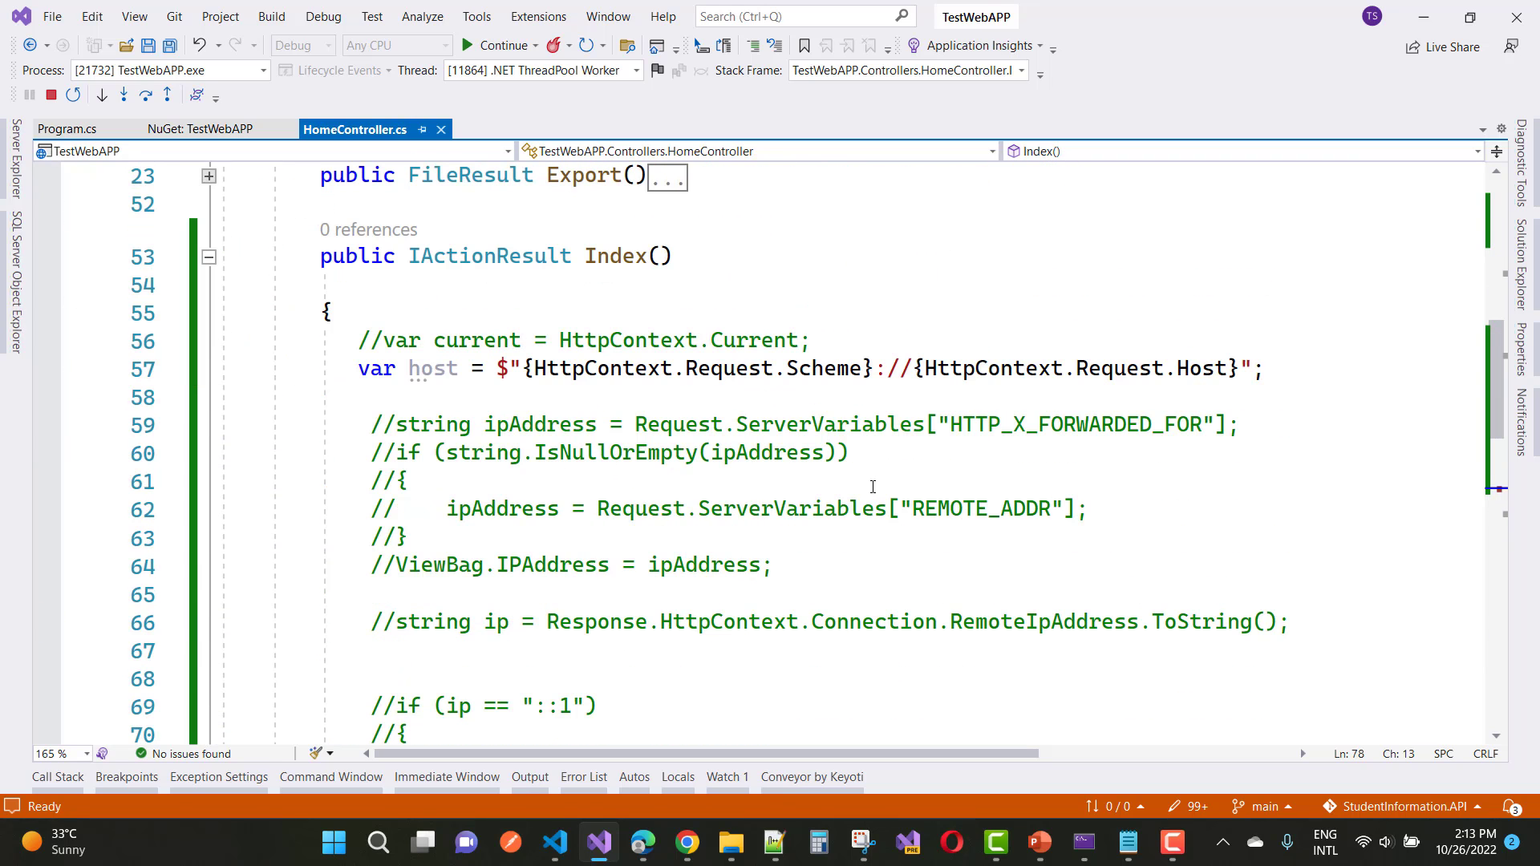
scroll("down", 3)
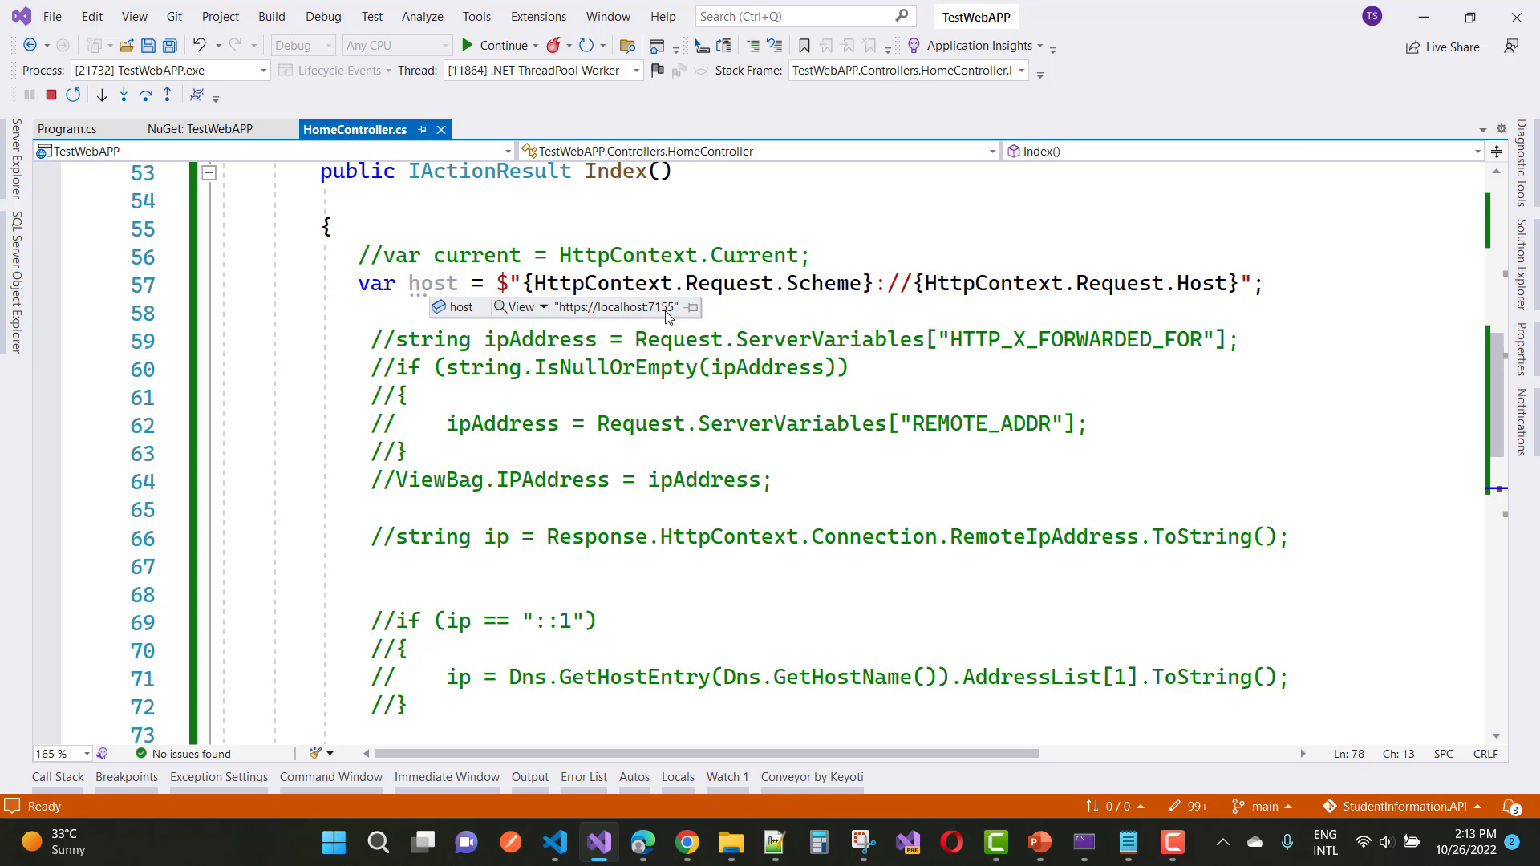
mouse_move(655, 431)
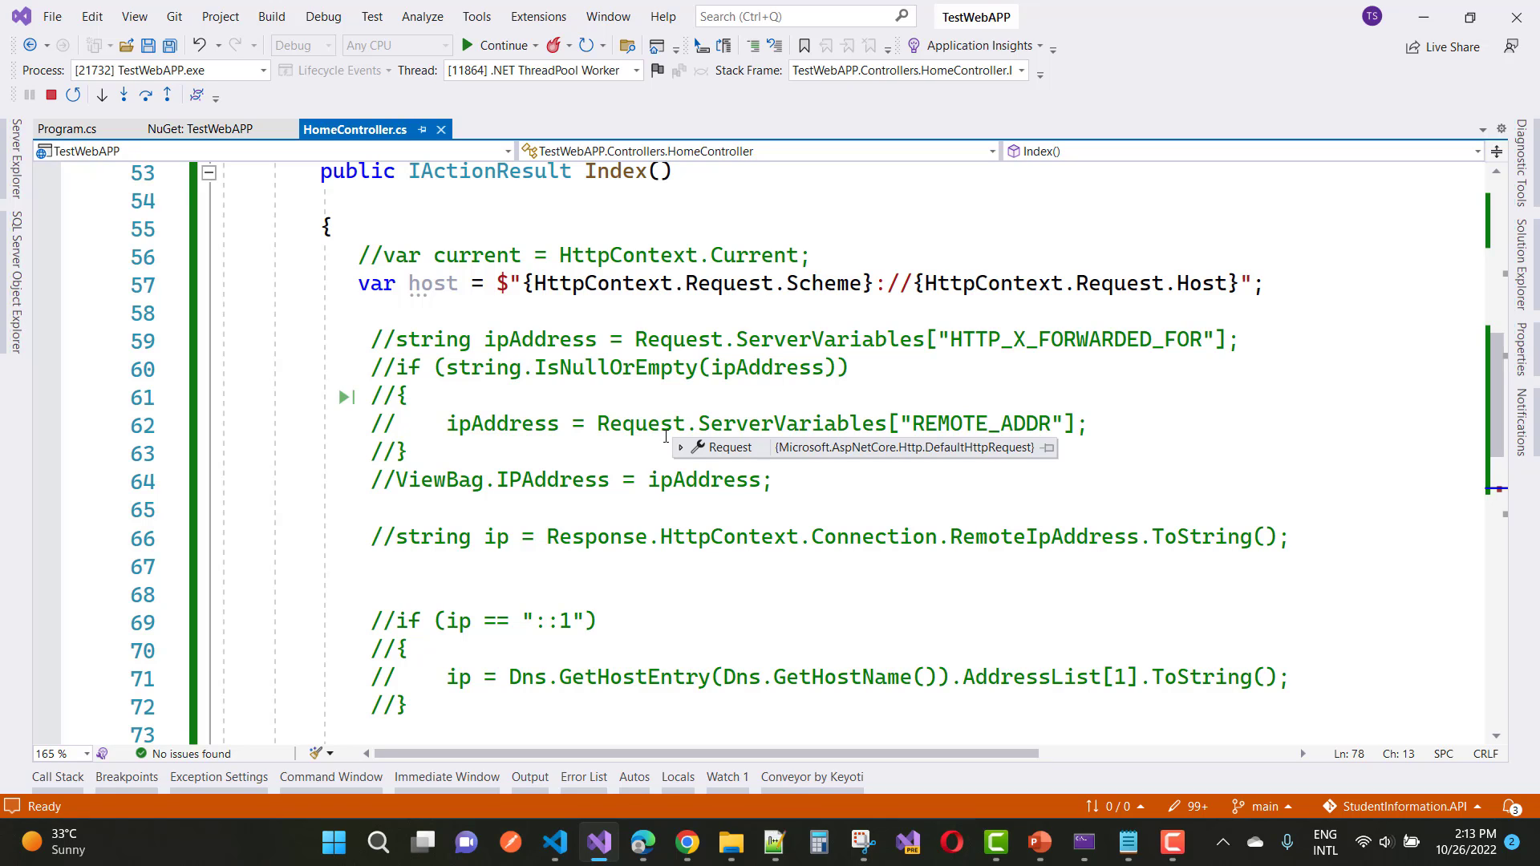
double_click(753, 254)
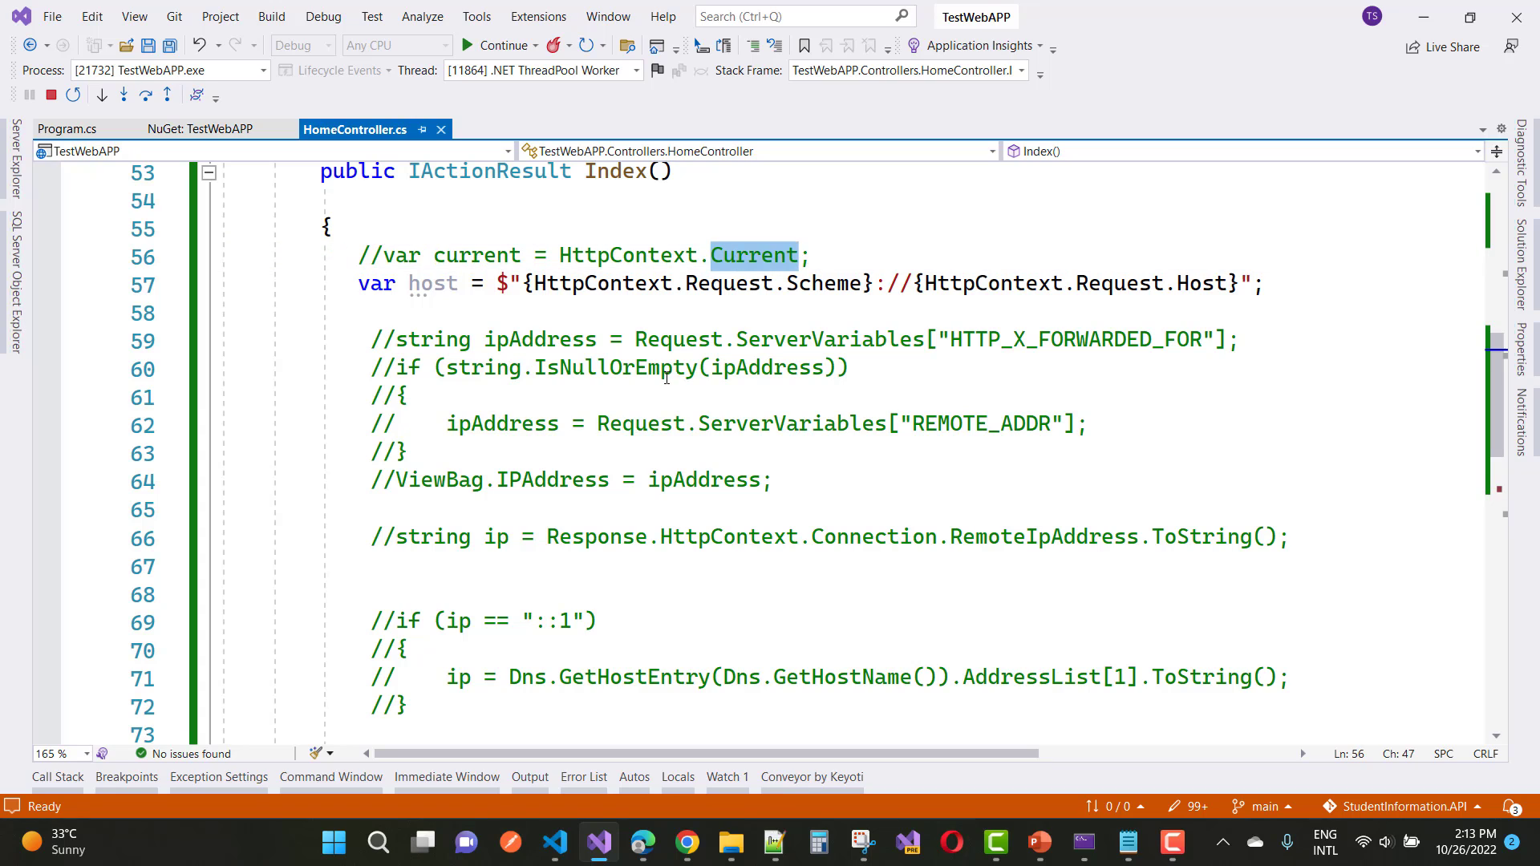